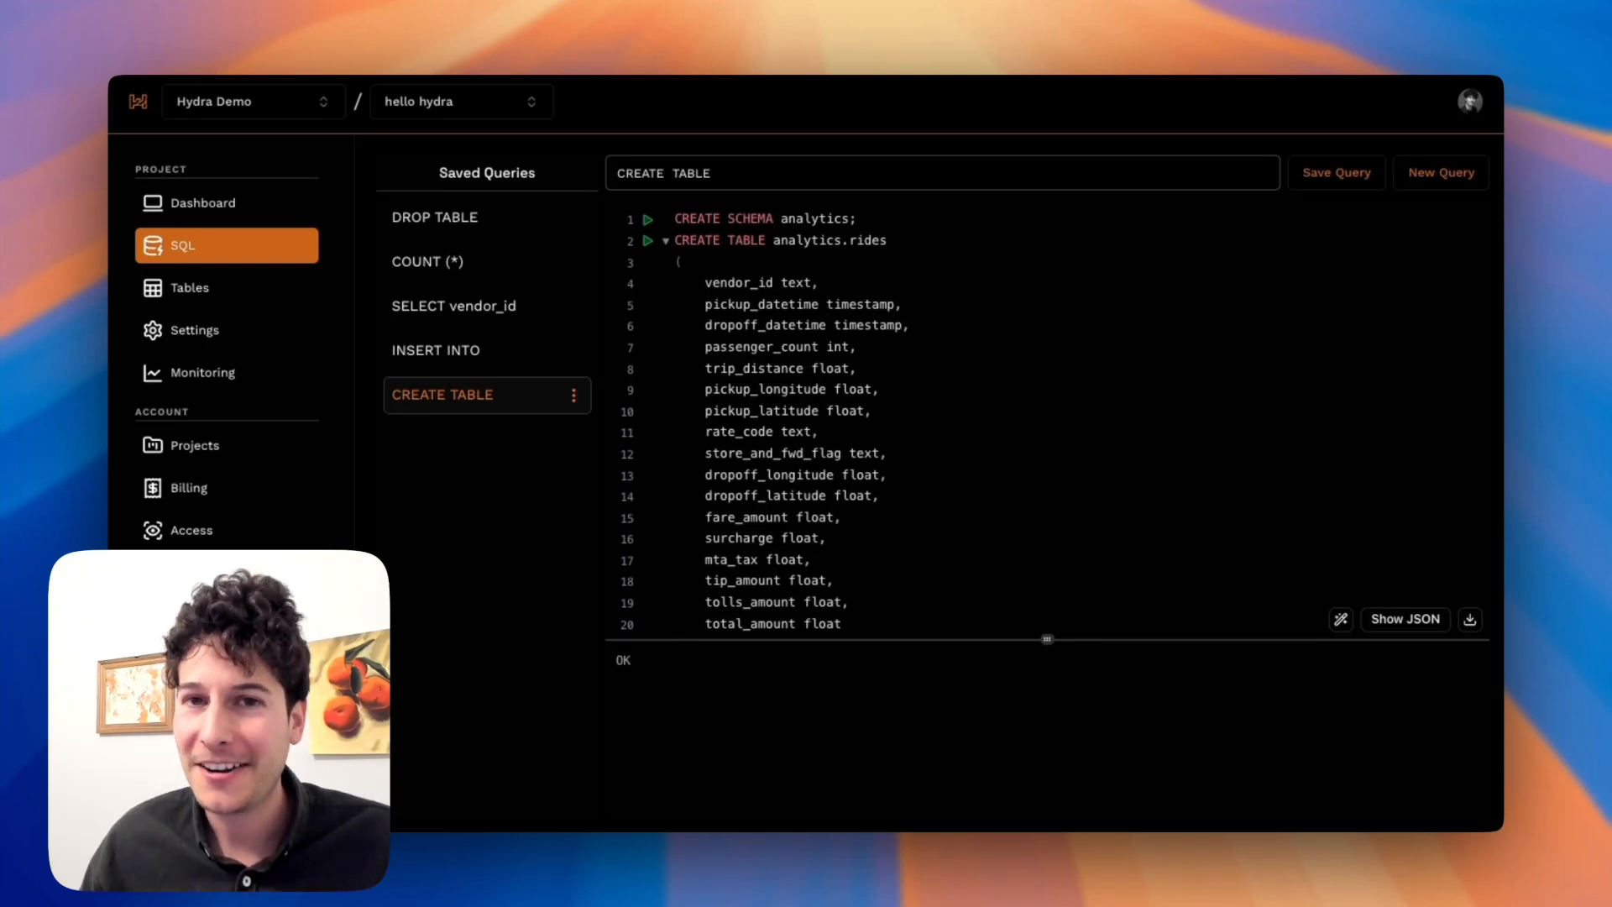
# - Load the saved 'SELECT vendor_id' query showing ride counts and fare revenue for VTS, CMT, DDS
pyautogui.click(453, 305)
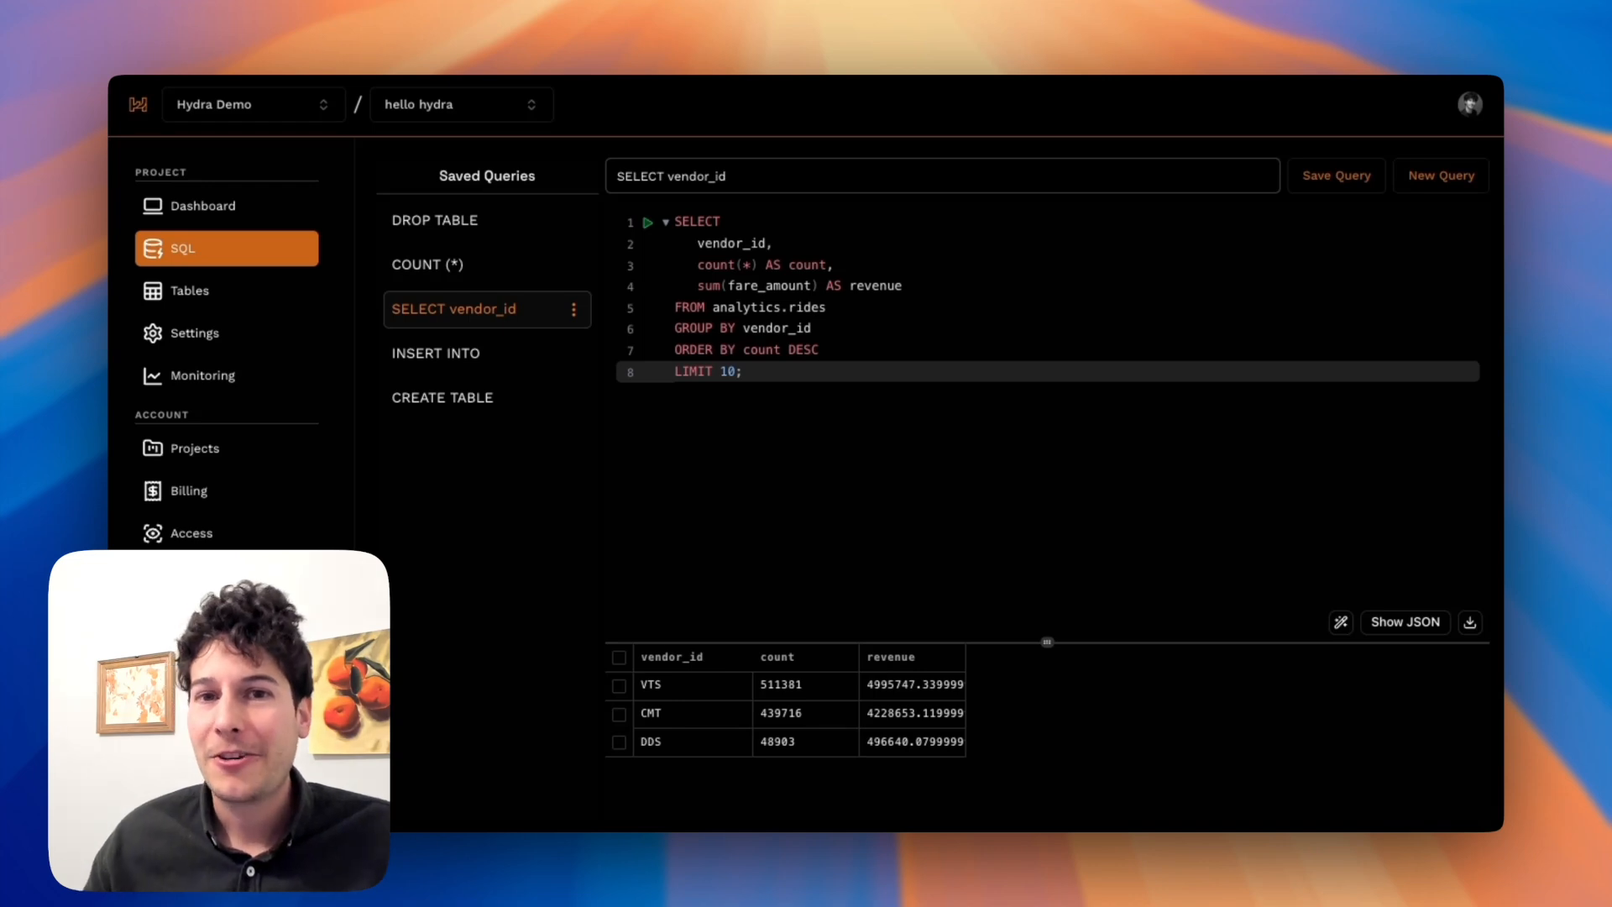
# - Load the saved INSERT INTO query filling analytics.rides from the NYC rides 2010 parquet file
pyautogui.click(443, 397)
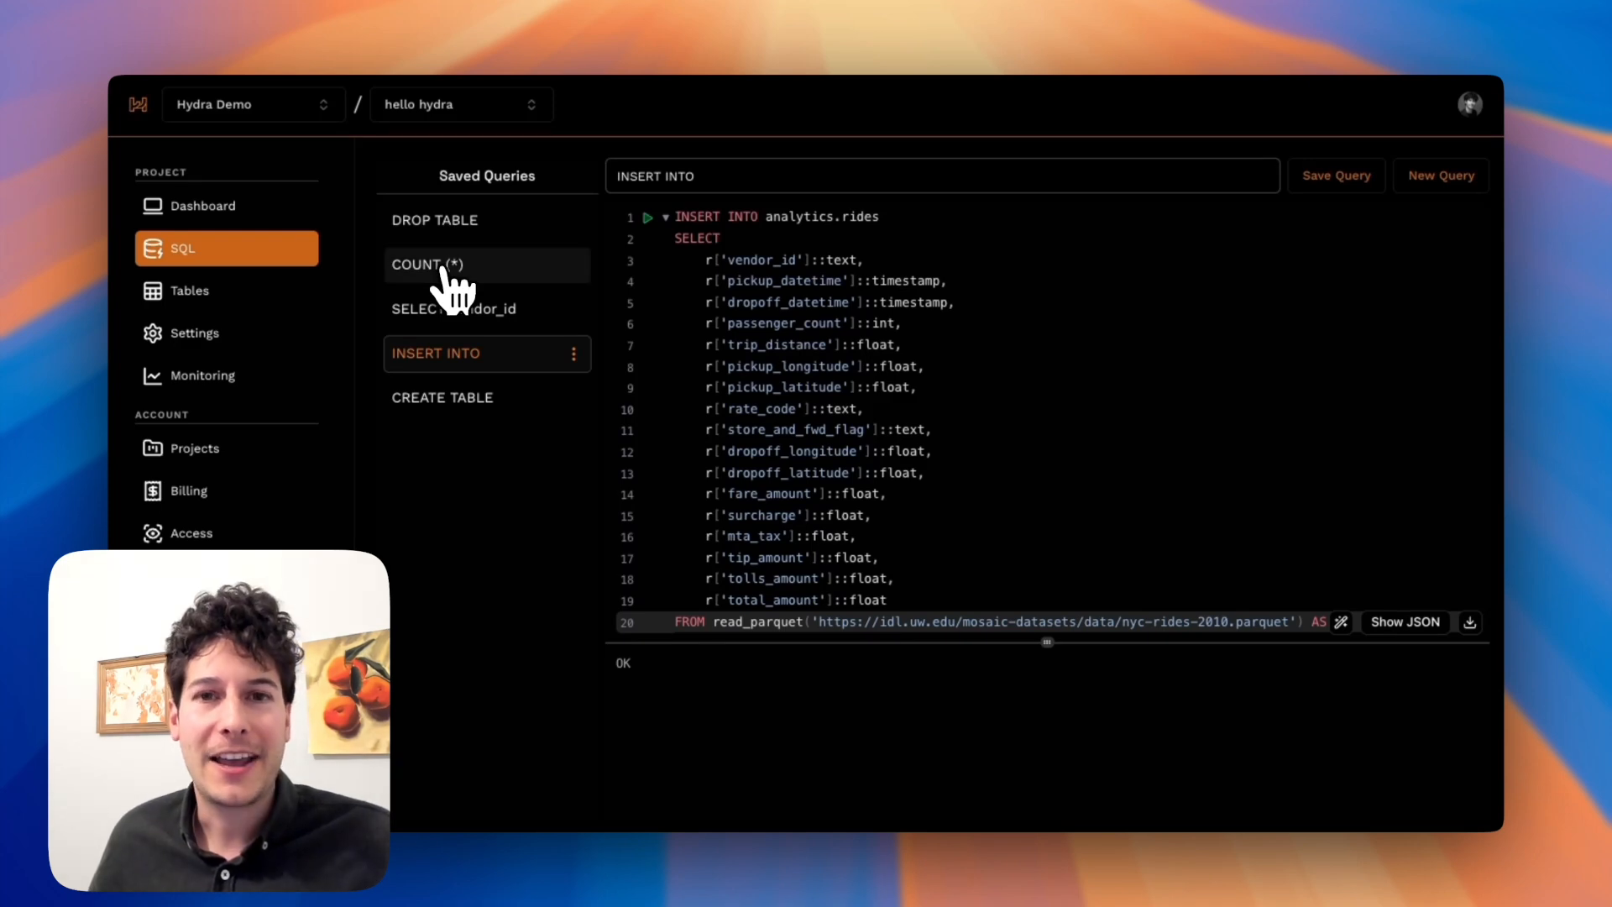
# - Run the saved COUNT(*) query showing 1,000,000 rows, then browse the analytics schema tables
pyautogui.click(453, 265)
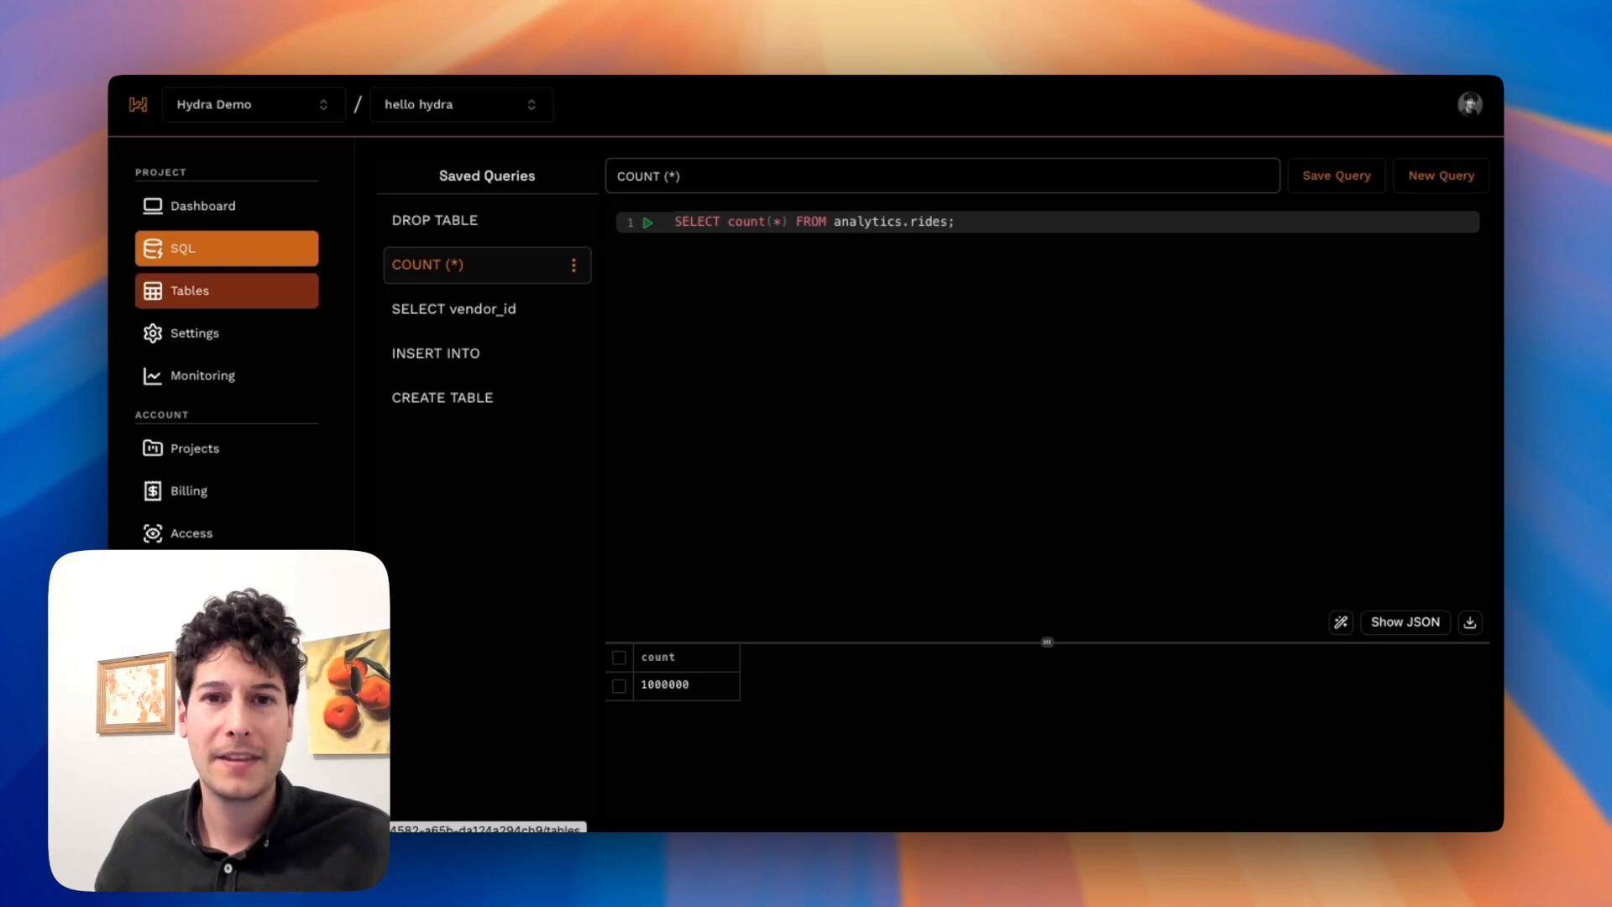
pyautogui.click(190, 290)
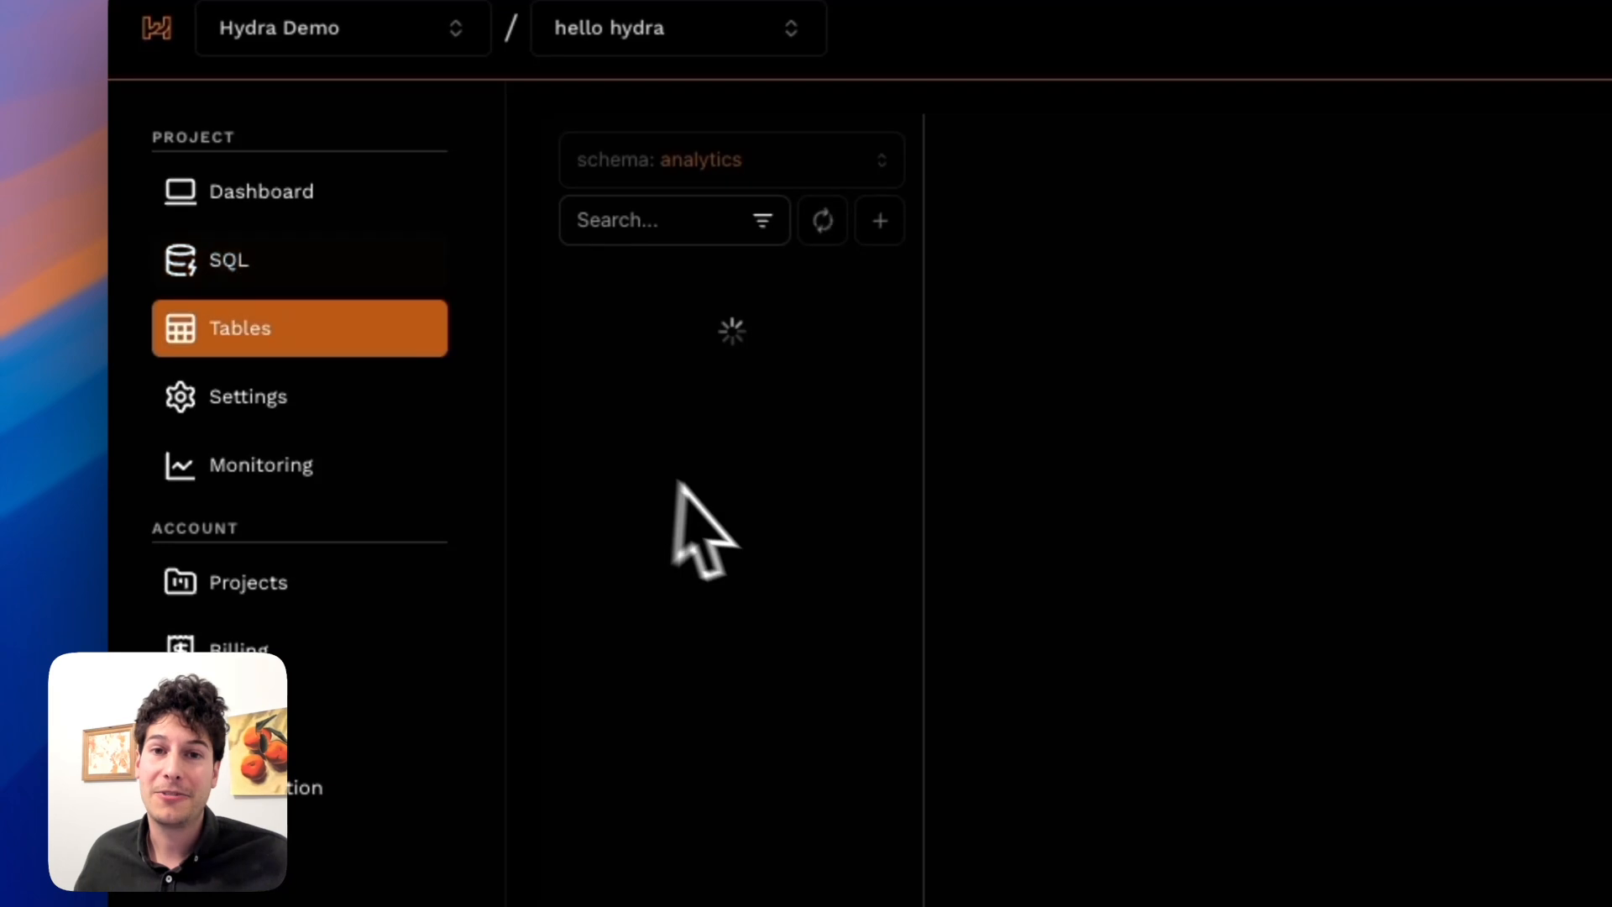